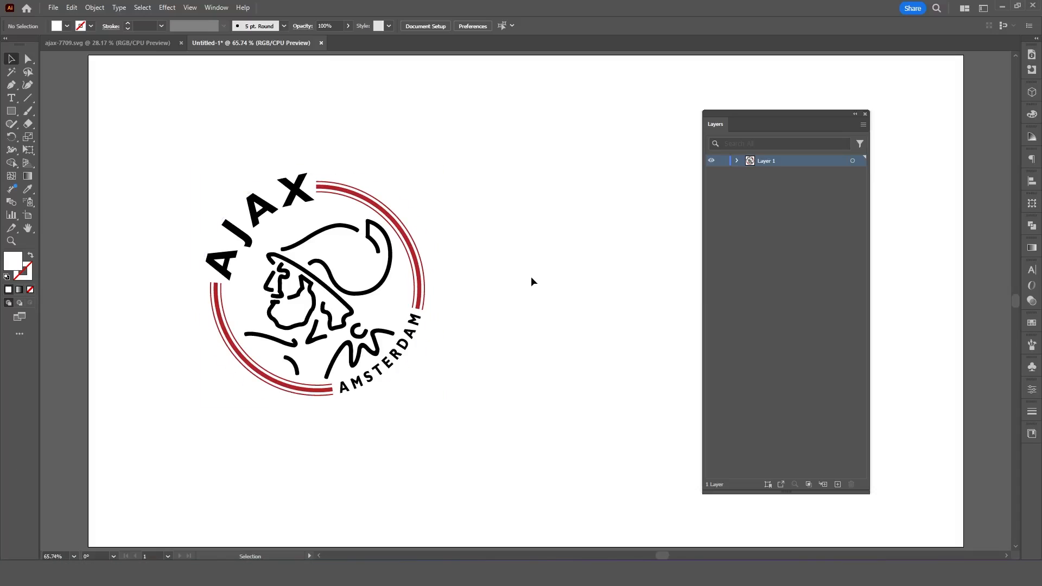
{"action": "mouse_move", "coordinate": [689, 310]}
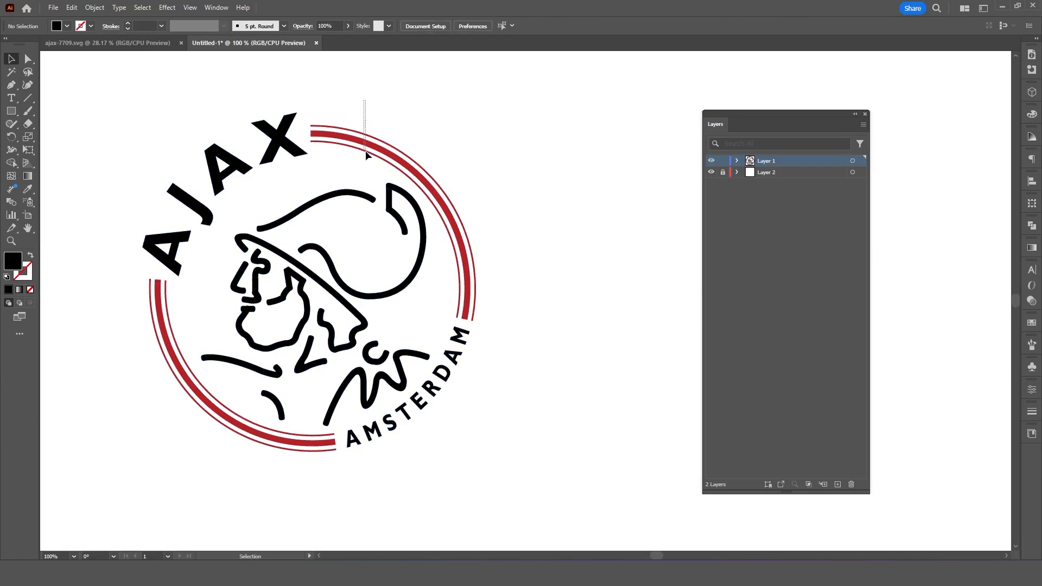
Step: In Illustrator, move the icon, text and red ring artwork onto six separate layers
{"action": "left_click", "coordinate": [392, 166]}
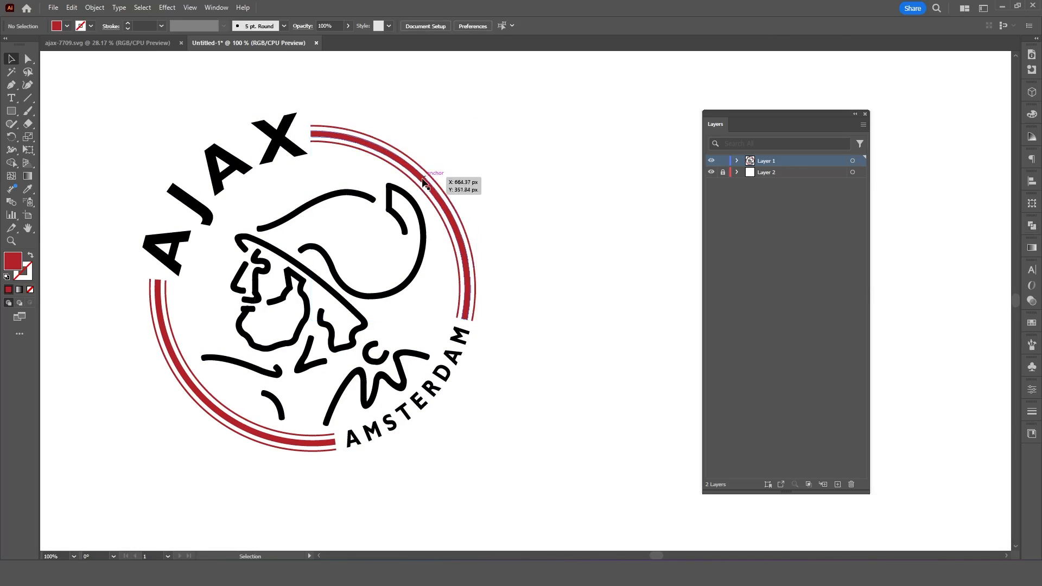
{"action": "left_click", "coordinate": [166, 253]}
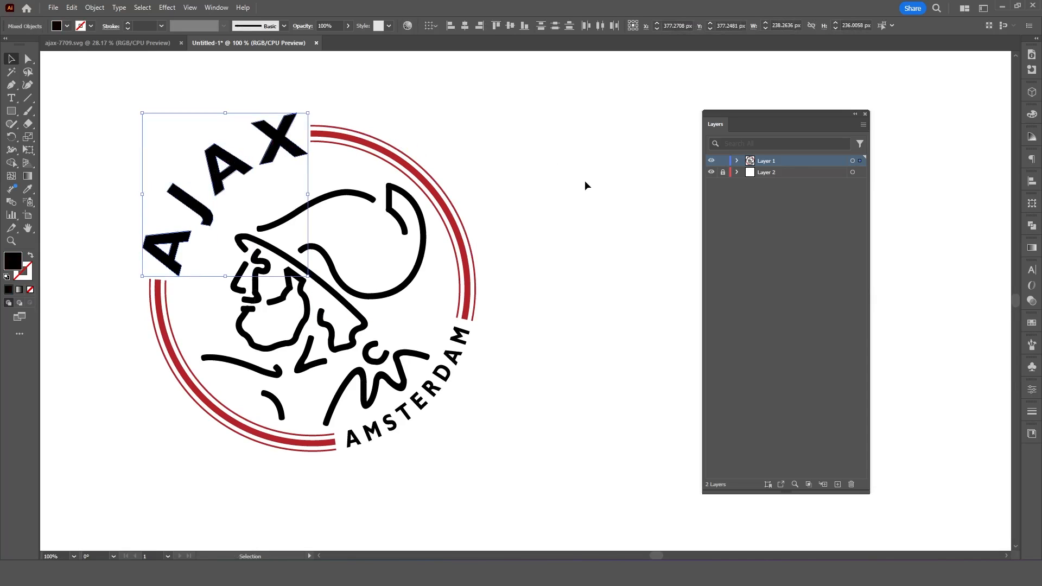
{"action": "left_click", "coordinate": [837, 483]}
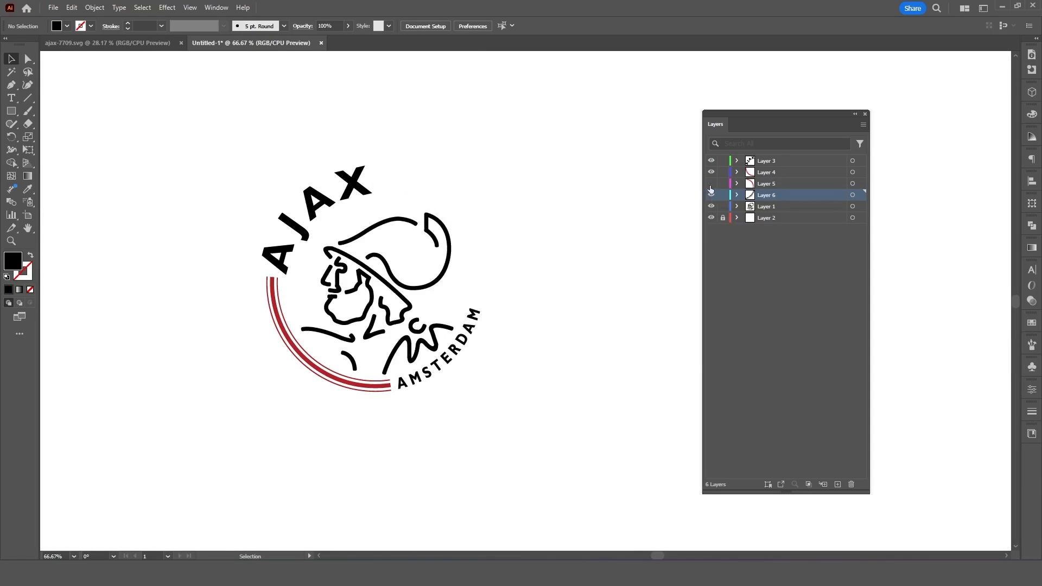
{"action": "left_click", "coordinate": [837, 483]}
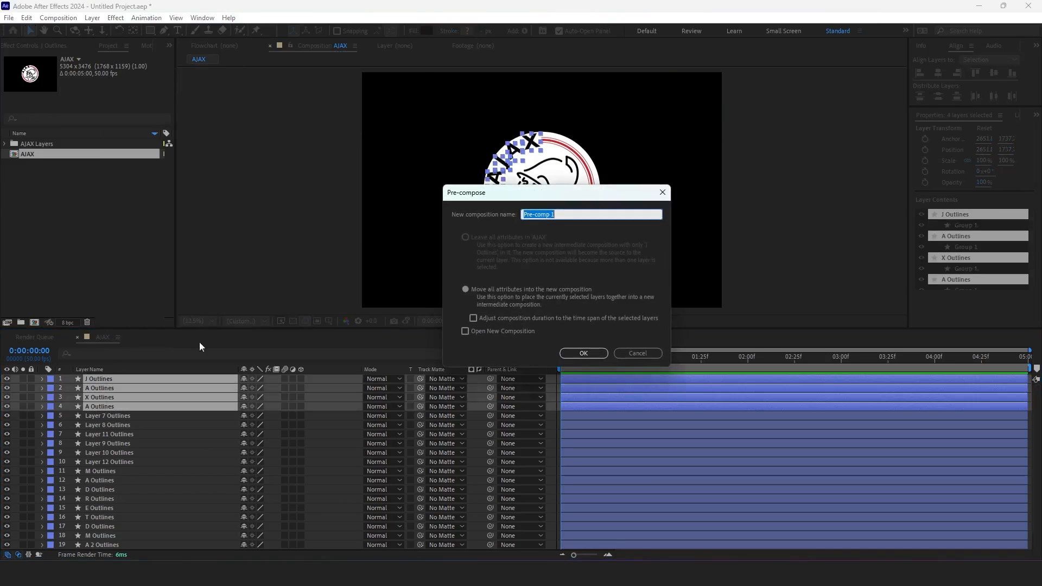
Step: Create the letter pre-comps and rename them AJAX, LINES and AMSTERDAM
{"action": "left_click", "coordinate": [583, 353]}
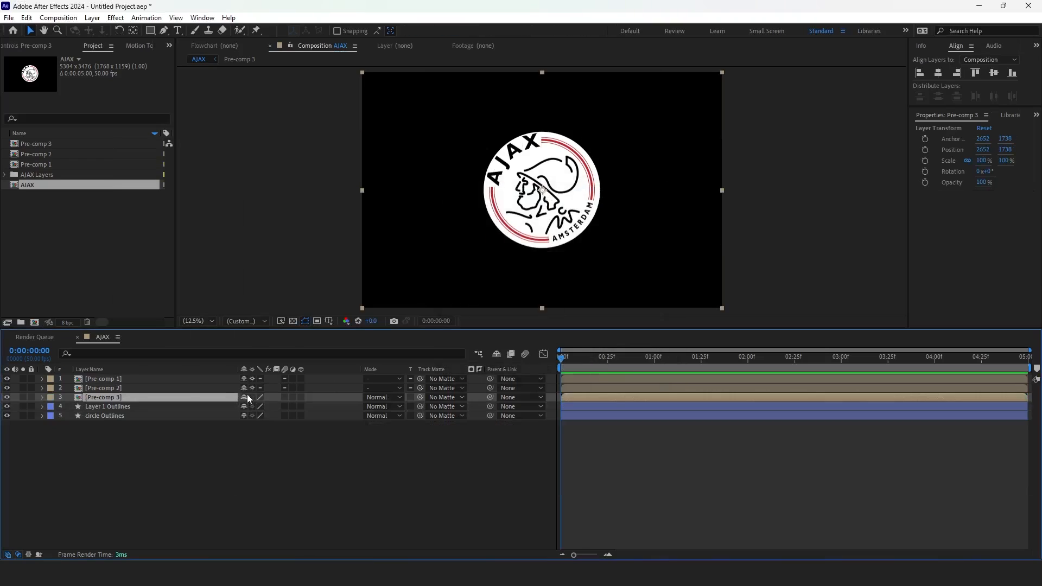
{"action": "left_click", "coordinate": [103, 416]}
{"action": "type", "text": "AM"}
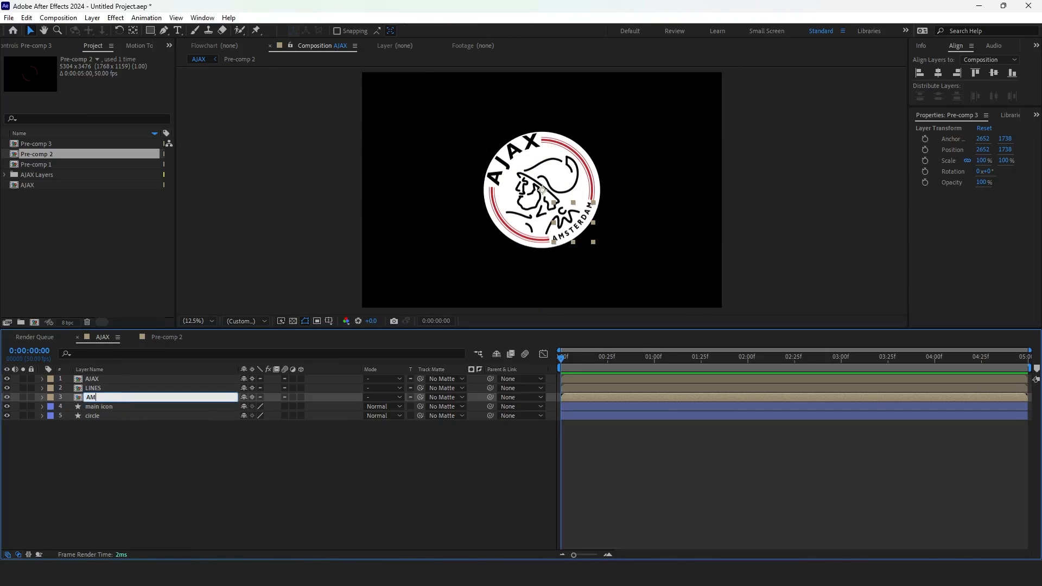
{"action": "left_click", "coordinate": [50, 387]}
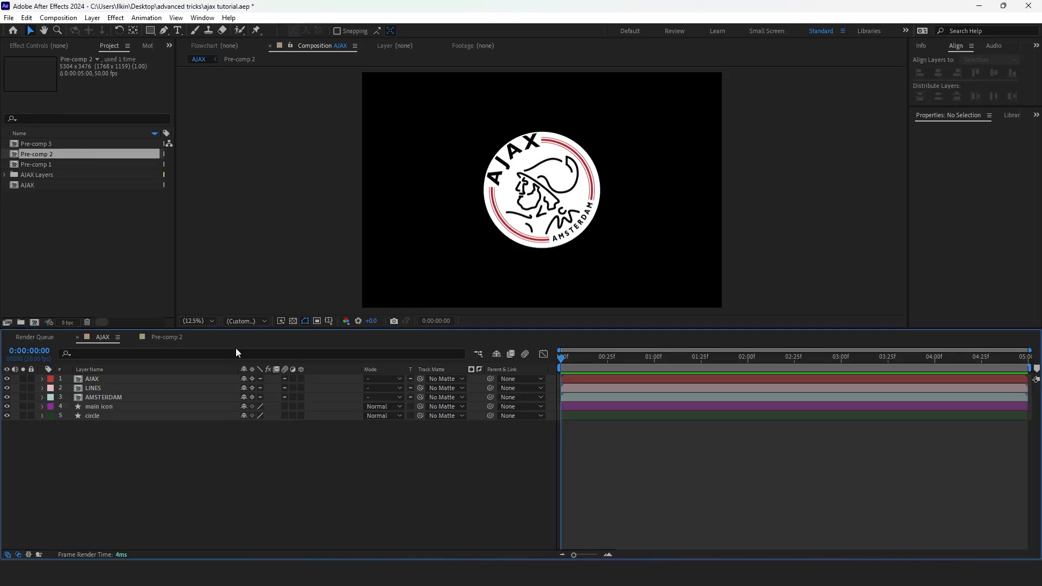
Step: Hide the AJAX, LINES and AMSTERDAM layers and lock main icon and circle
{"action": "left_click", "coordinate": [7, 378]}
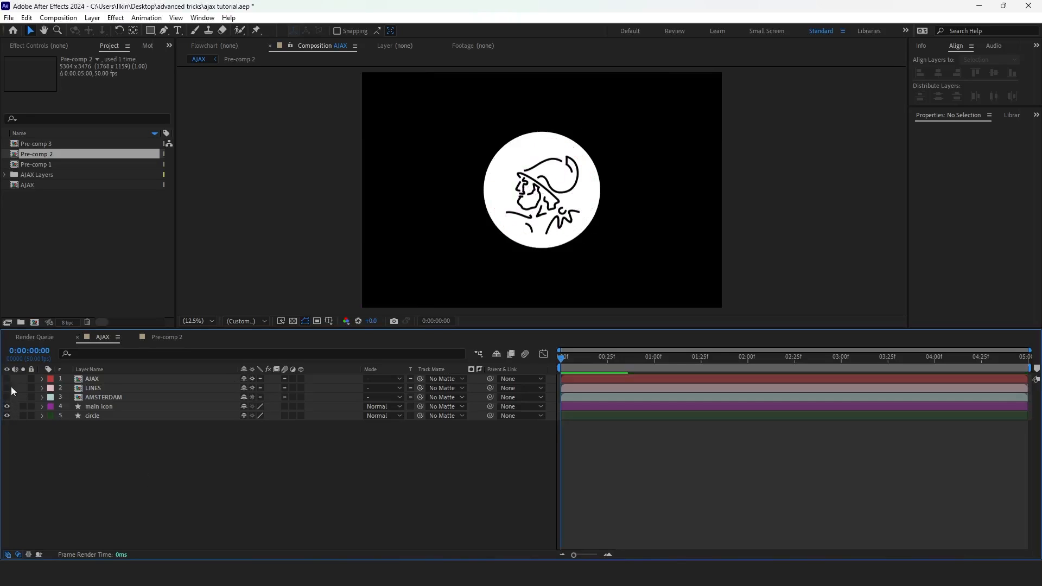
{"action": "left_click", "coordinate": [193, 321]}
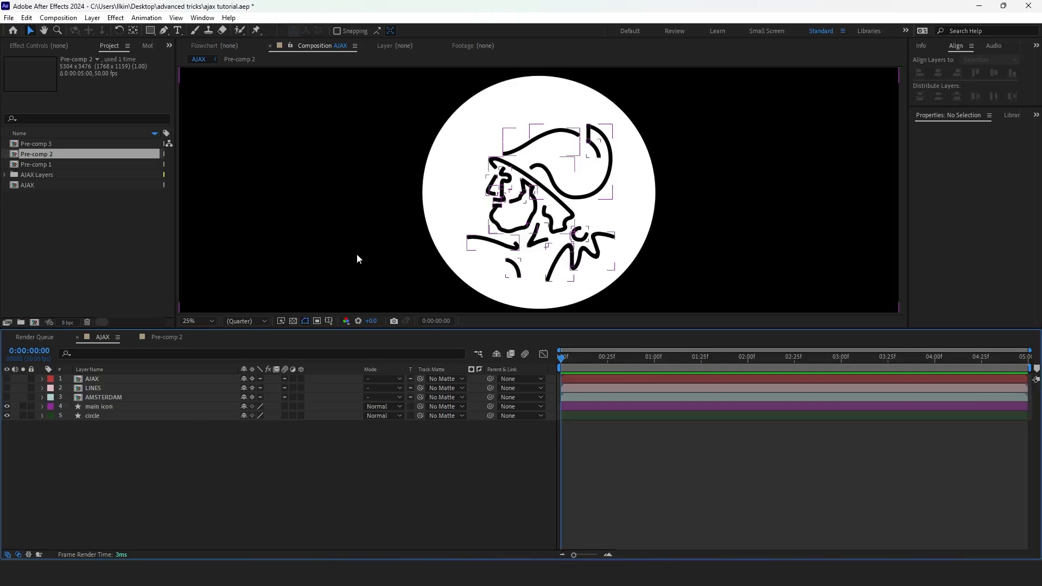
{"action": "left_click", "coordinate": [30, 406]}
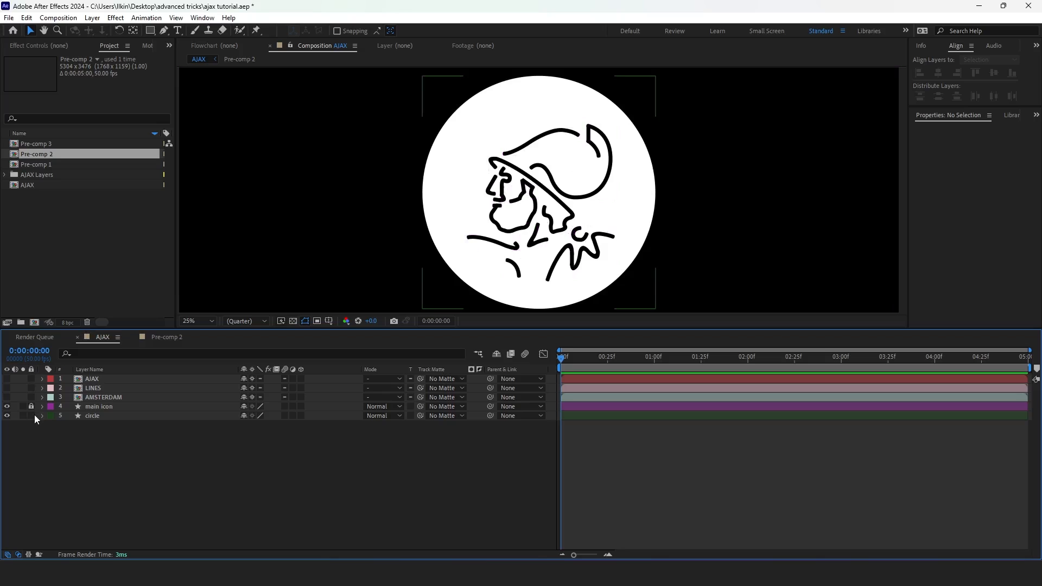
{"action": "left_click", "coordinate": [194, 30]}
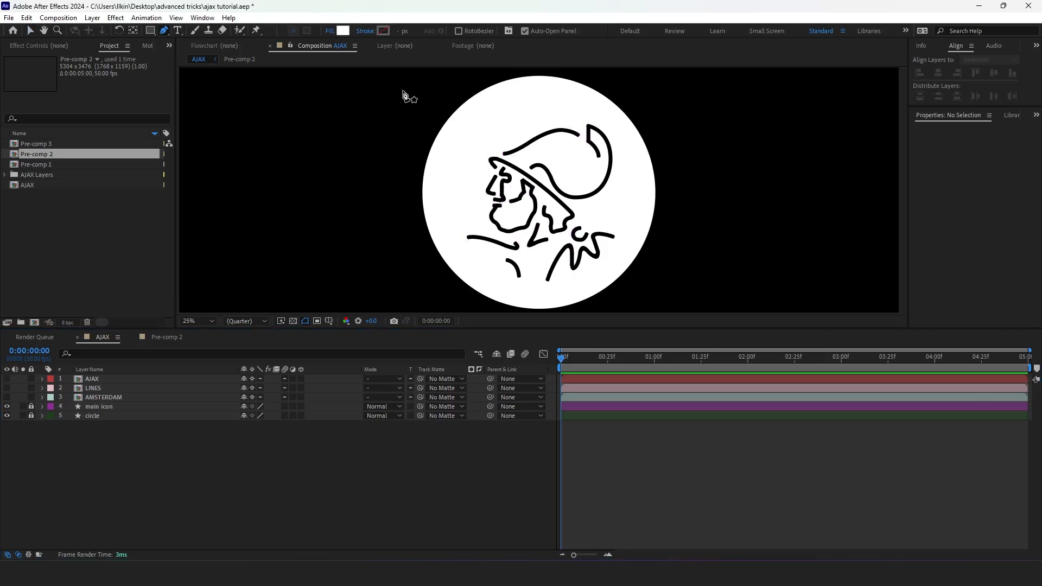
Step: Set new shapes to no fill with a chosen stroke colour
{"action": "left_click", "coordinate": [328, 30]}
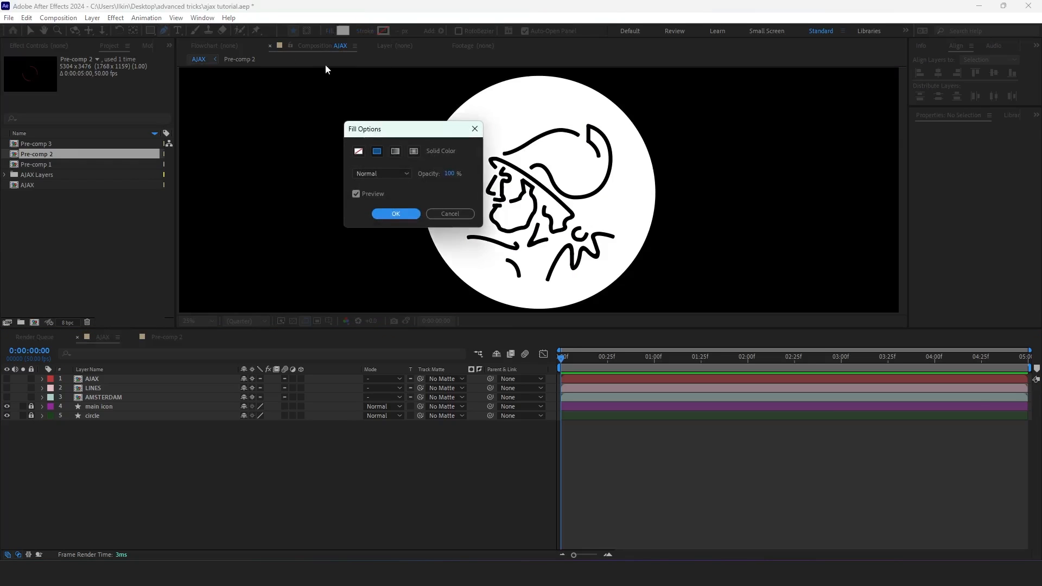
{"action": "left_click", "coordinate": [395, 213]}
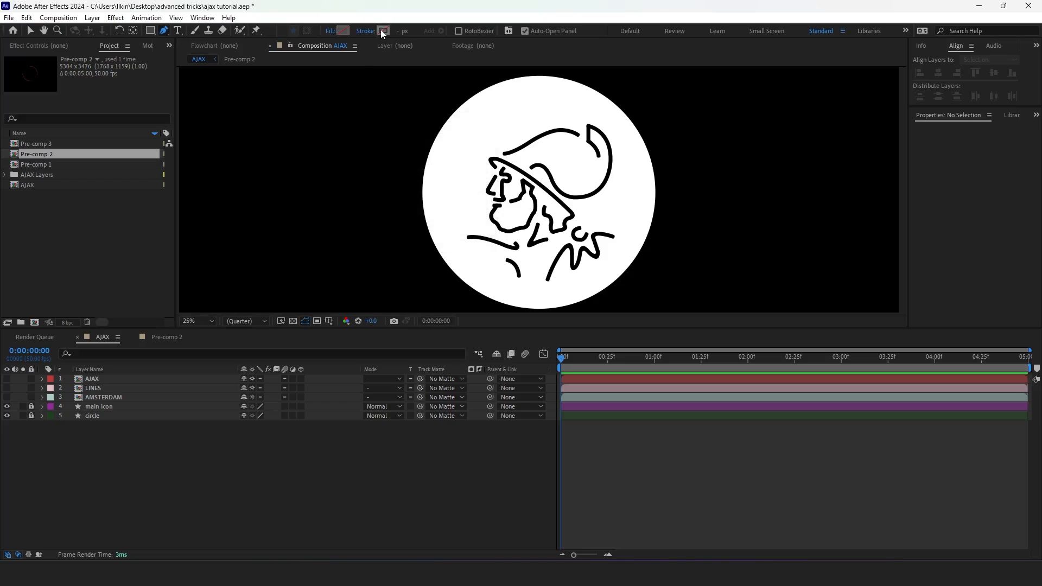
{"action": "left_click", "coordinate": [382, 30]}
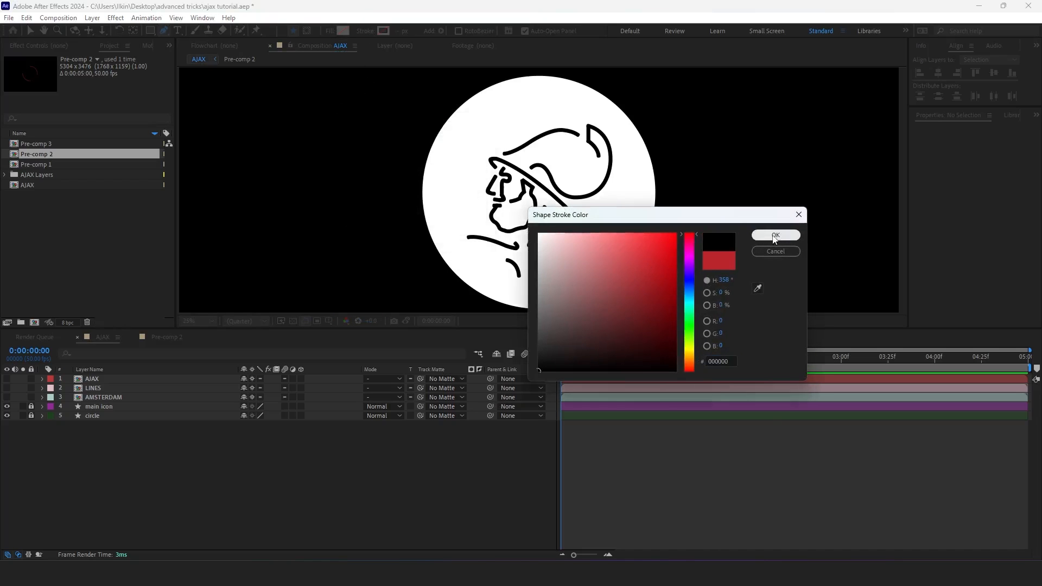
{"action": "left_click", "coordinate": [775, 234]}
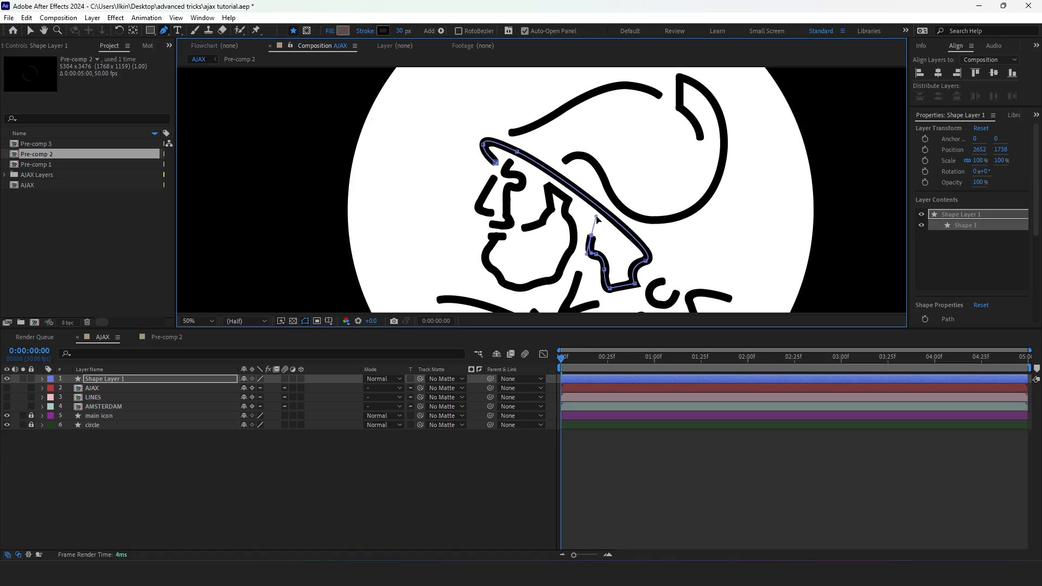
Step: Set the traced icon lines' stroke width to 40 px
{"action": "triple_click", "coordinate": [406, 30]}
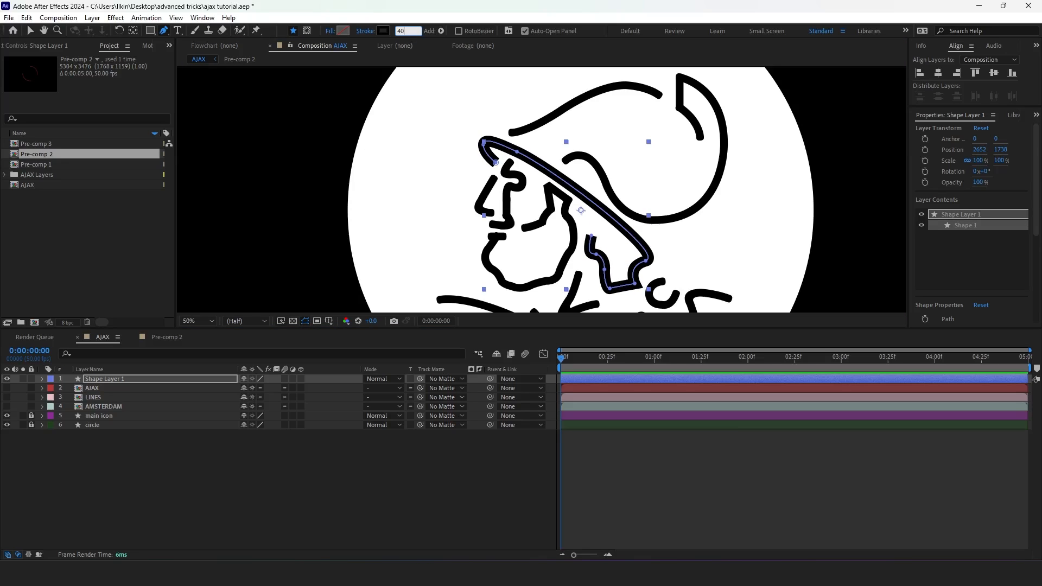
{"action": "mouse_move", "coordinate": [157, 487]}
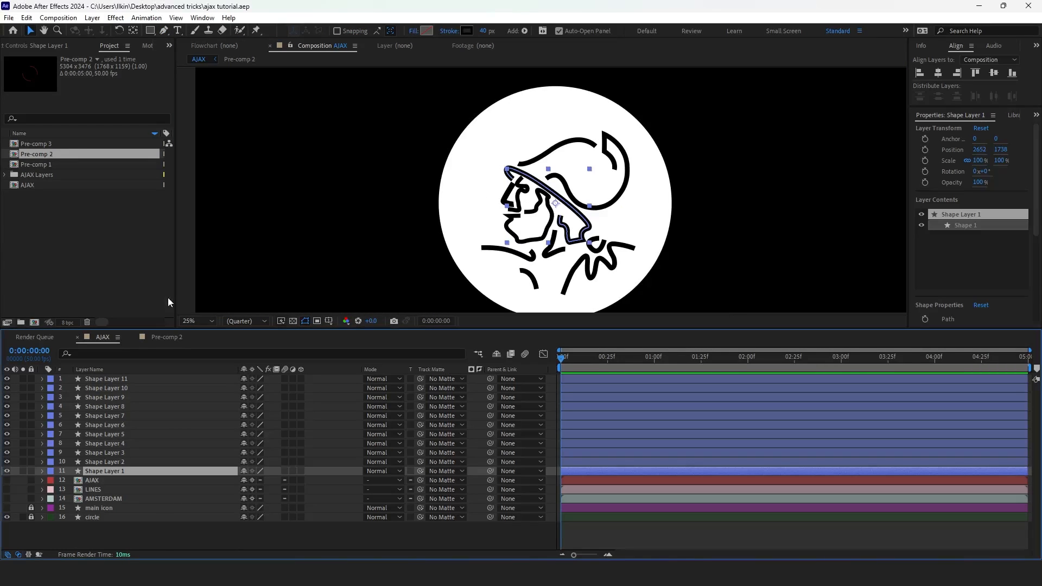
Step: Add Trim Paths to Shape Layer 1 and keyframe End from 0% to 100%, eased
{"action": "left_click", "coordinate": [42, 471]}
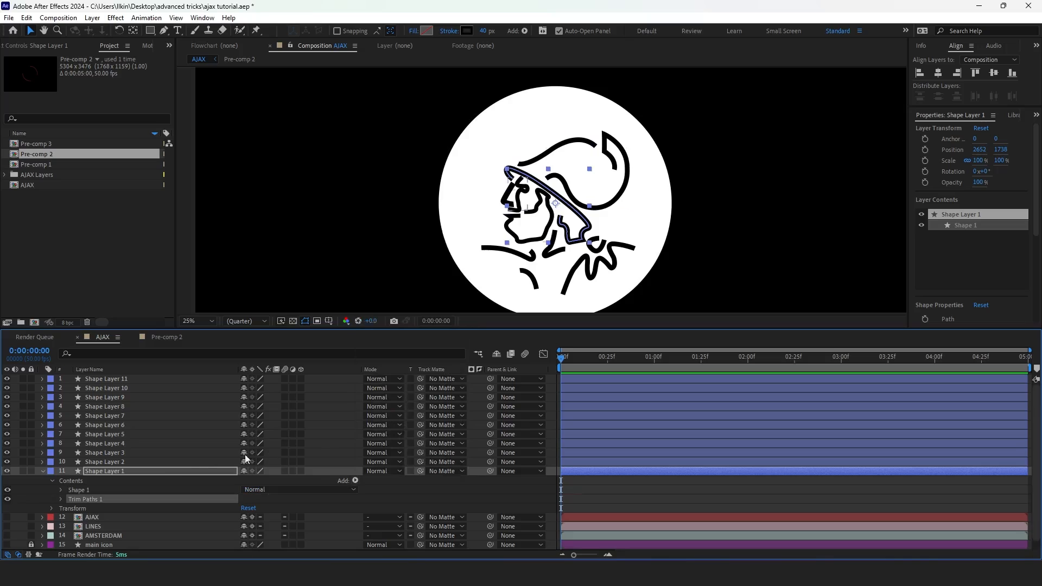
{"action": "left_click", "coordinate": [51, 499]}
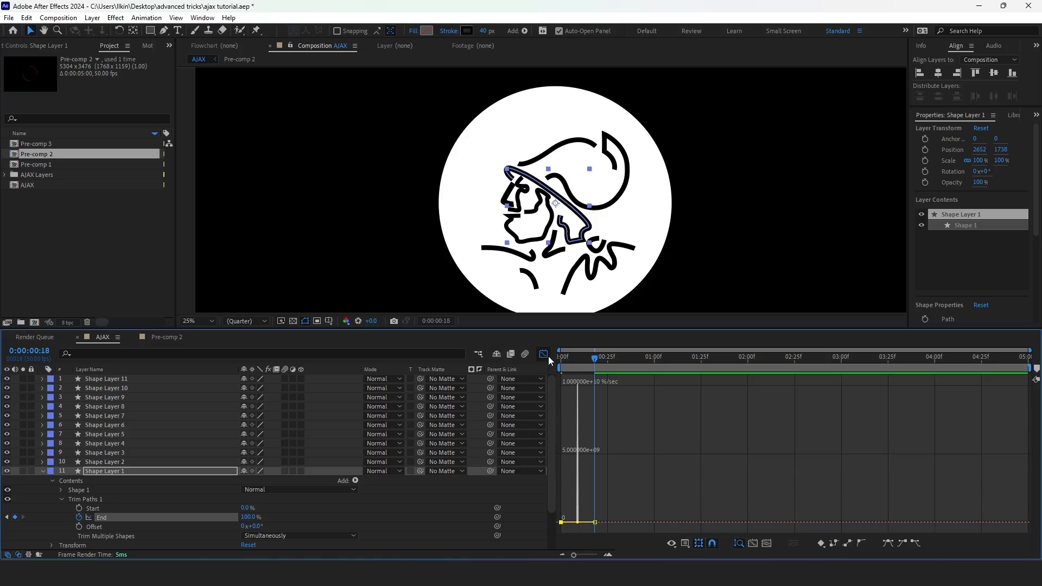
{"action": "left_click", "coordinate": [543, 353]}
{"action": "type", "text": "conten"}
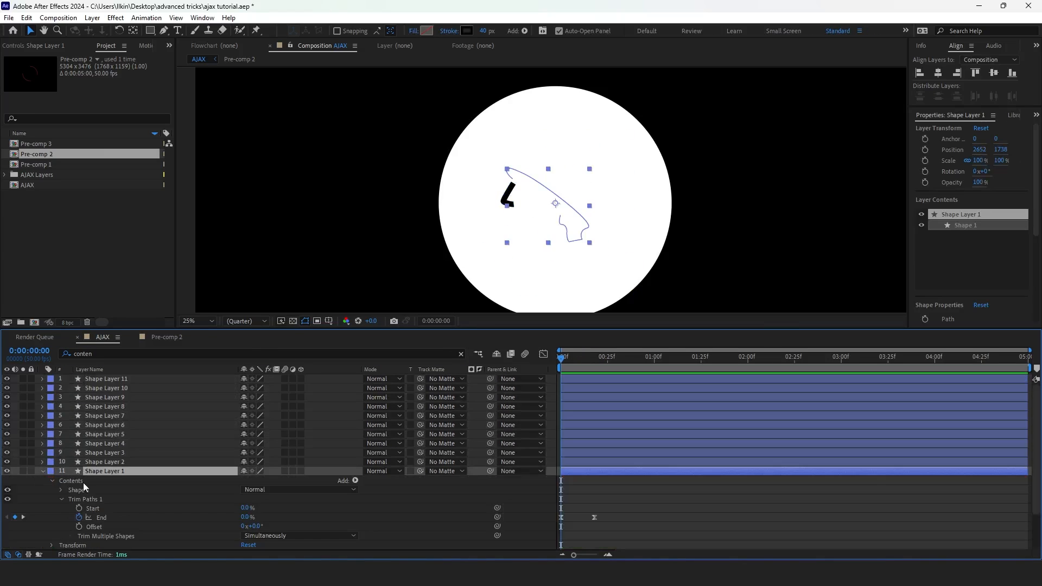
{"action": "left_click", "coordinate": [104, 461]}
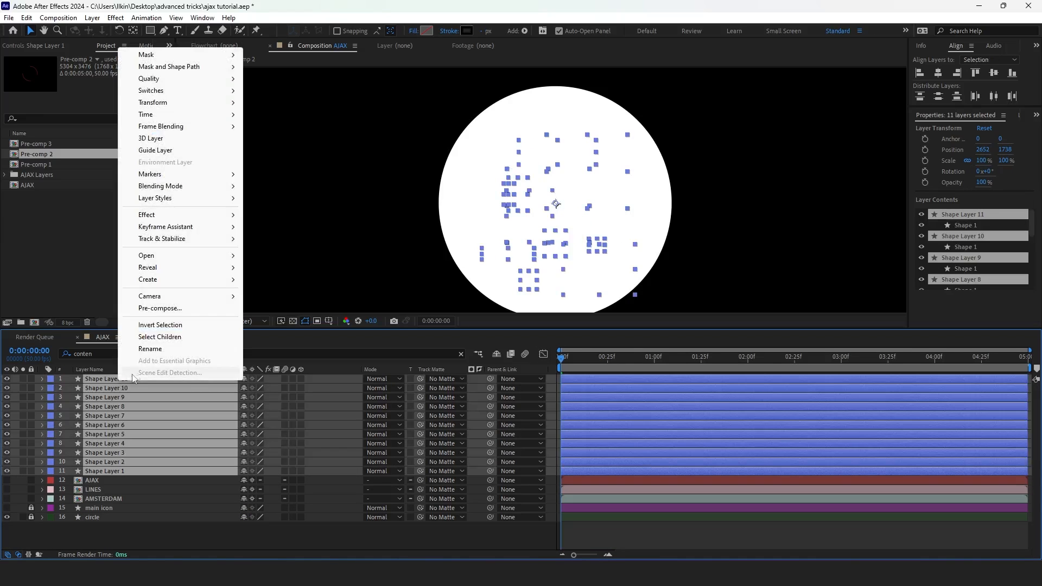
Step: Pre-compose the eleven traced layers as LINES and make it main icon's track matte
{"action": "left_click", "coordinate": [160, 308]}
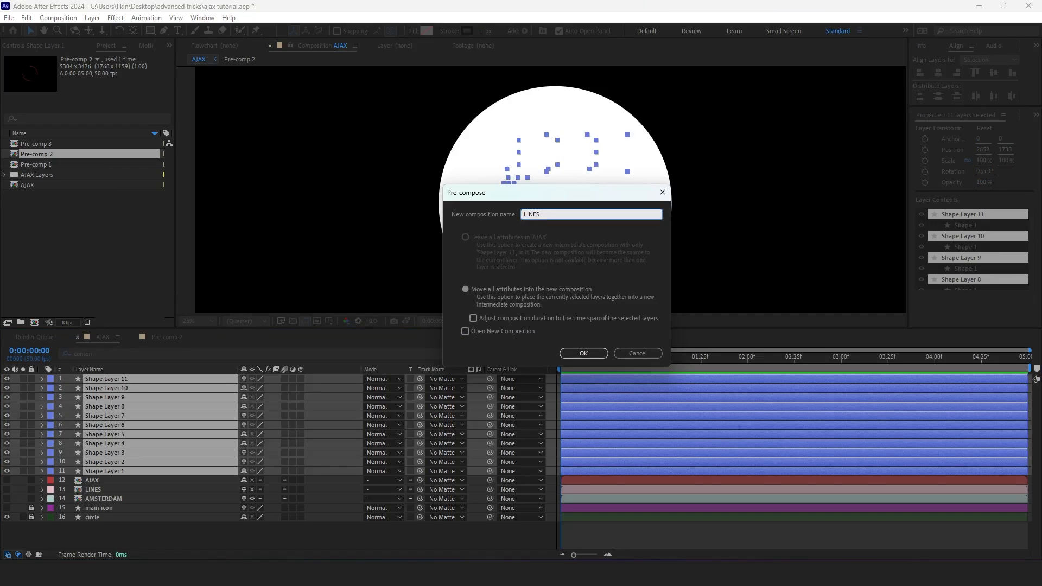
{"action": "left_click", "coordinate": [583, 353]}
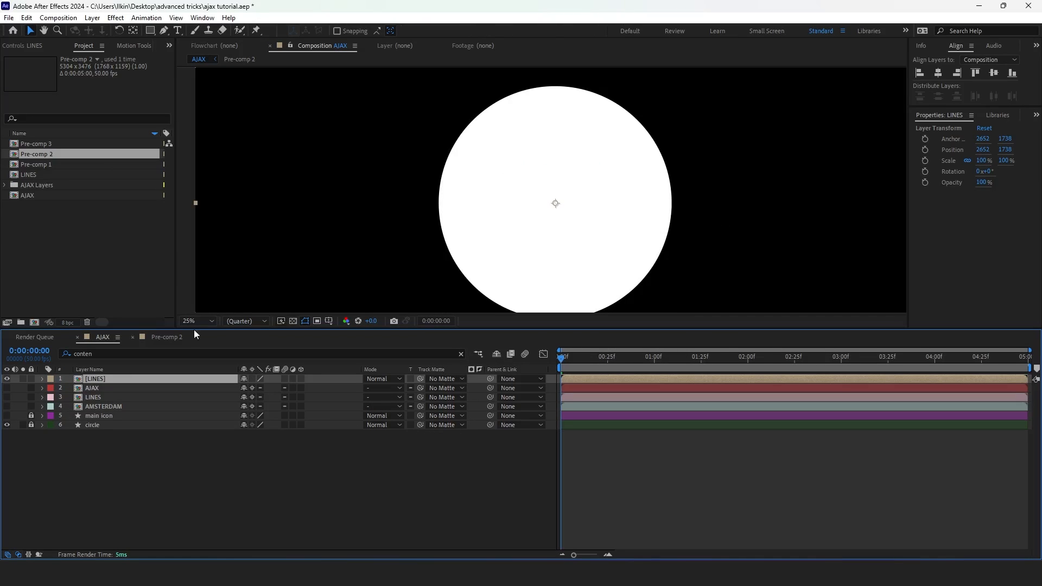
{"action": "left_click", "coordinate": [7, 415]}
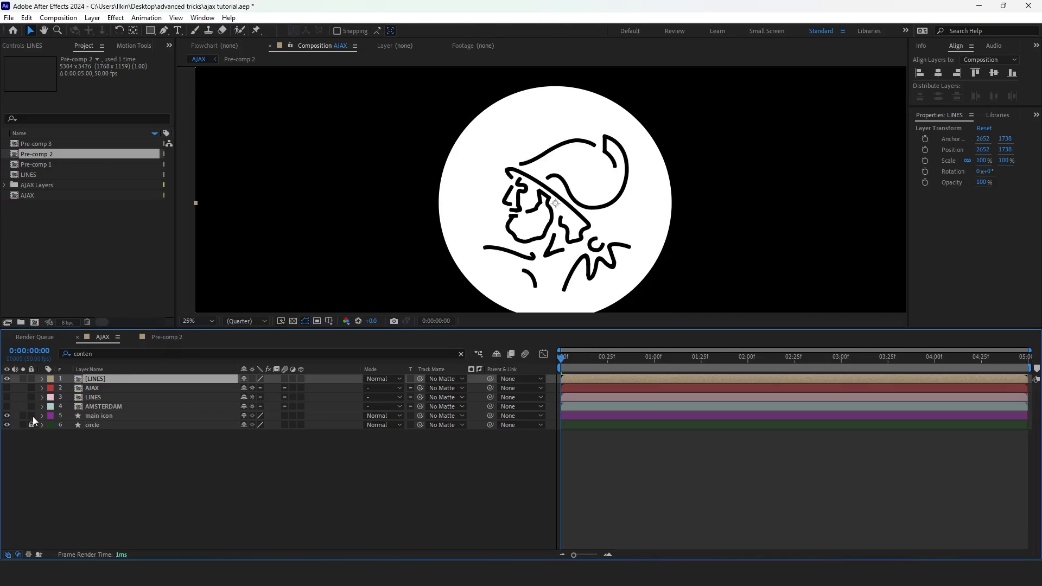
{"action": "left_click", "coordinate": [440, 415]}
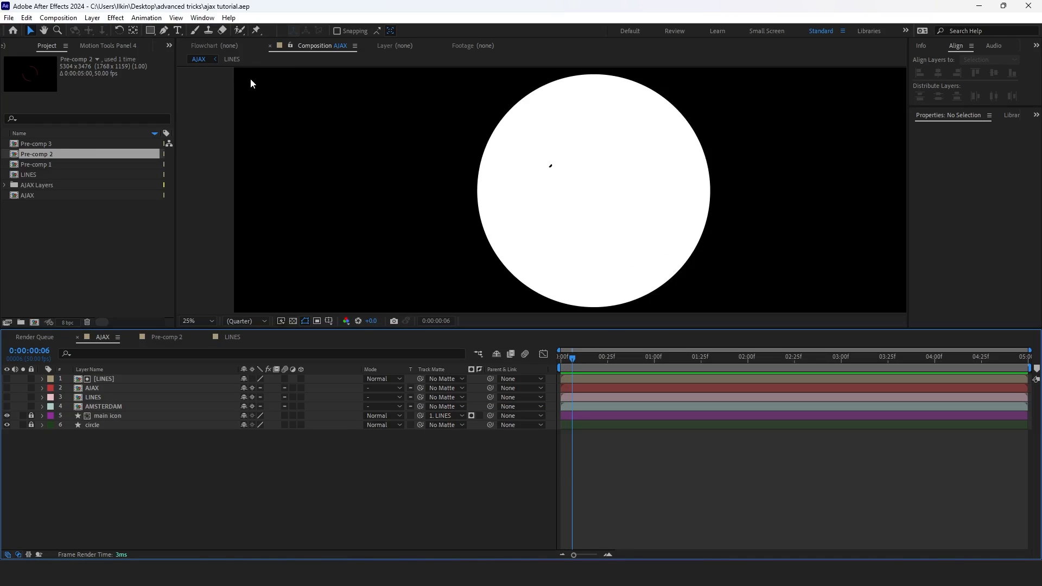
Step: Add Trim Paths to the round-capped curved stroke and keyframe its Start and End
{"action": "left_click", "coordinate": [150, 30]}
{"action": "type", "text": "cap"}
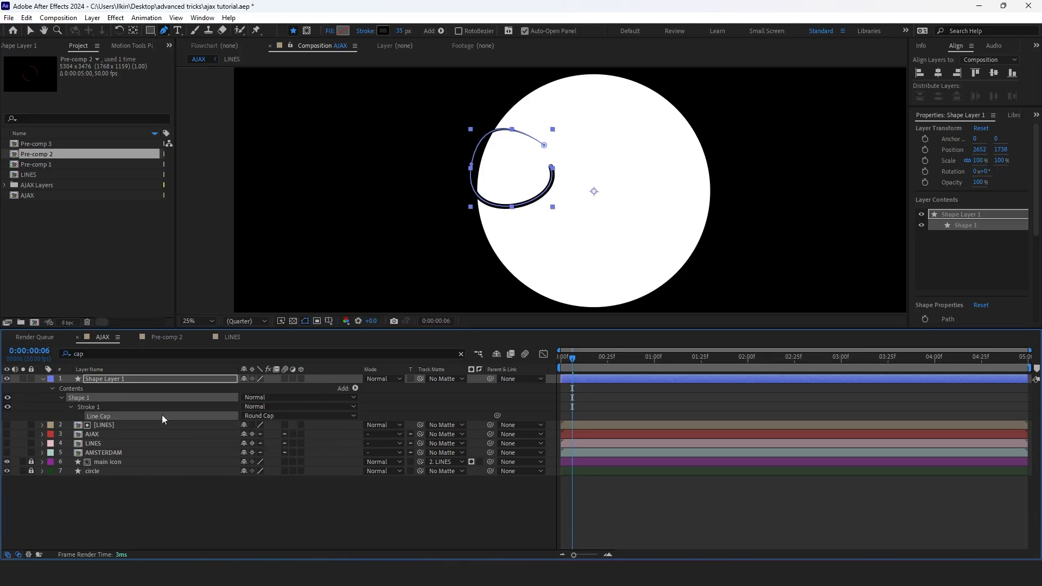
{"action": "left_click", "coordinate": [52, 388]}
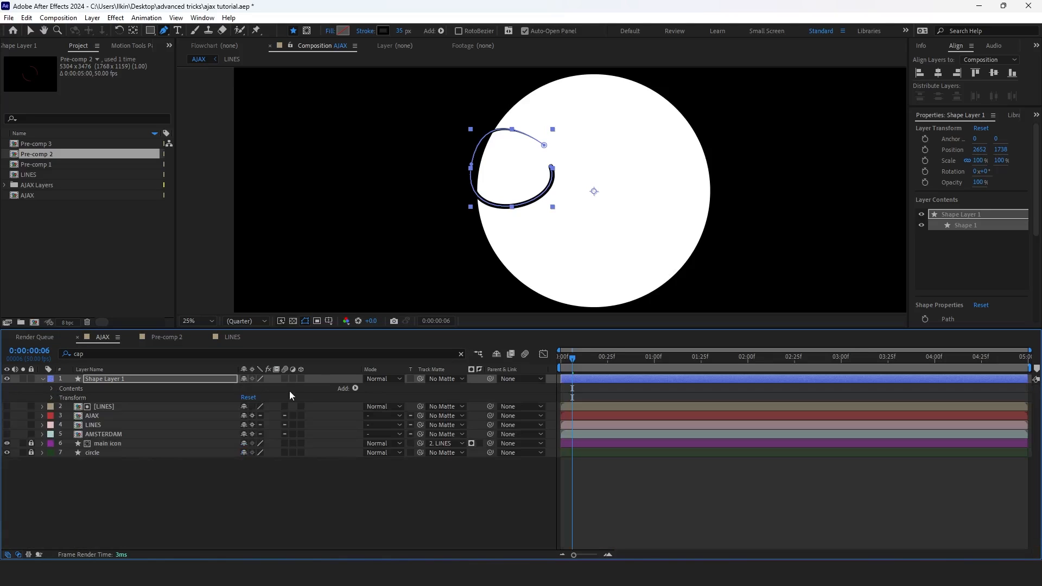
{"action": "left_click", "coordinate": [51, 398]}
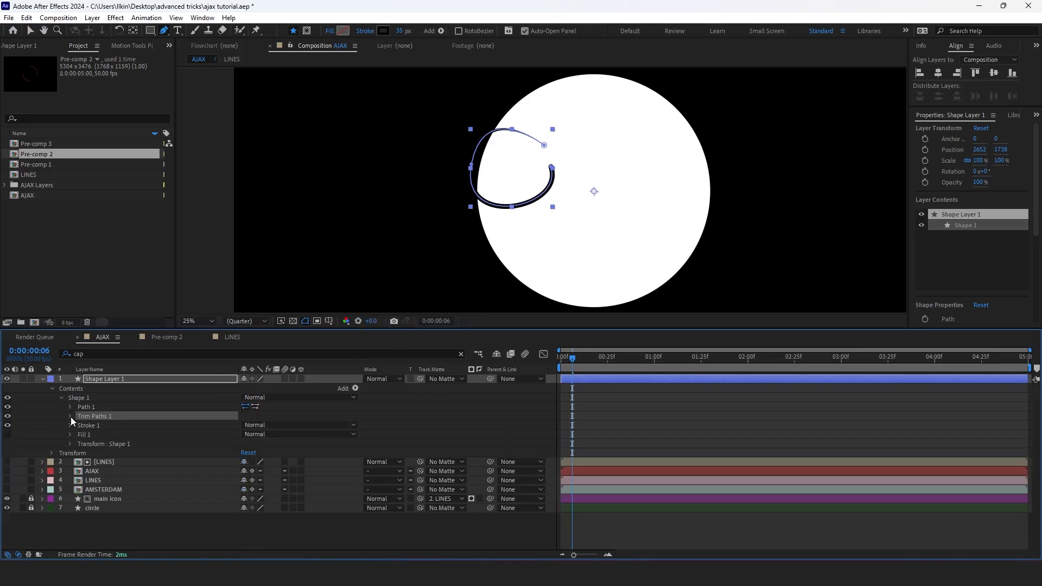
{"action": "left_click", "coordinate": [70, 416]}
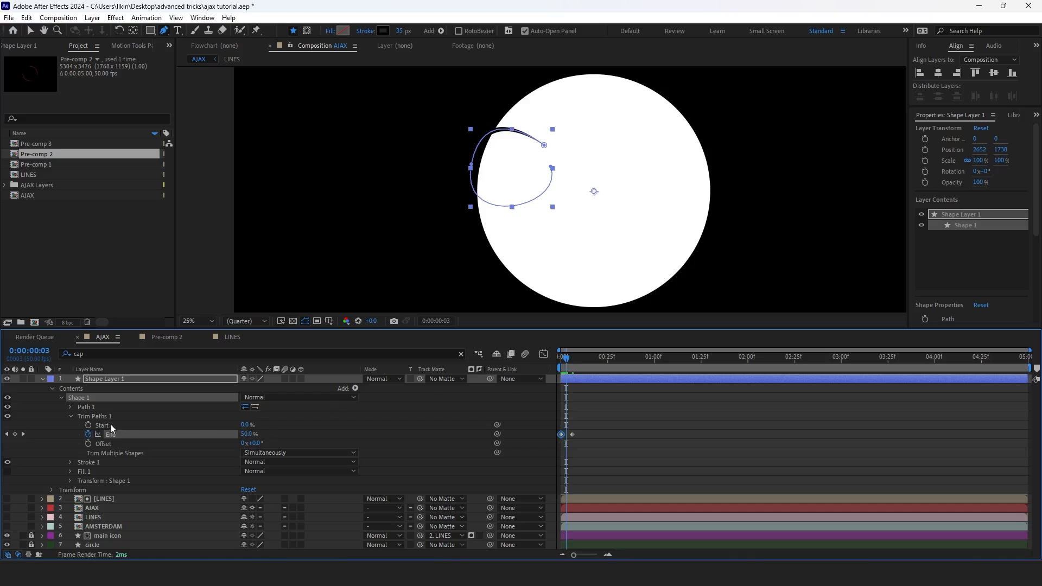
{"action": "left_click", "coordinate": [577, 357]}
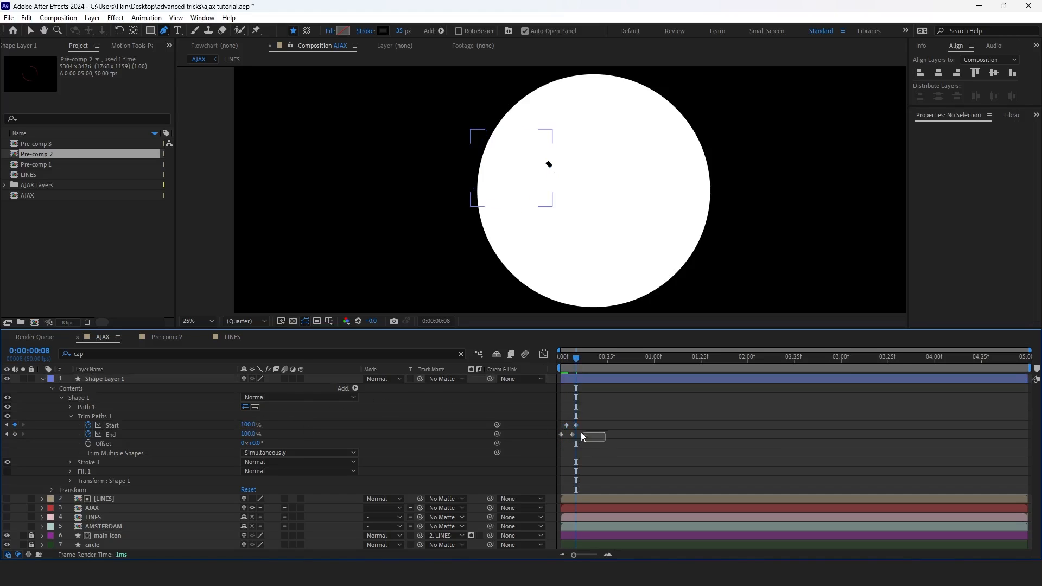
{"action": "left_click", "coordinate": [104, 379]}
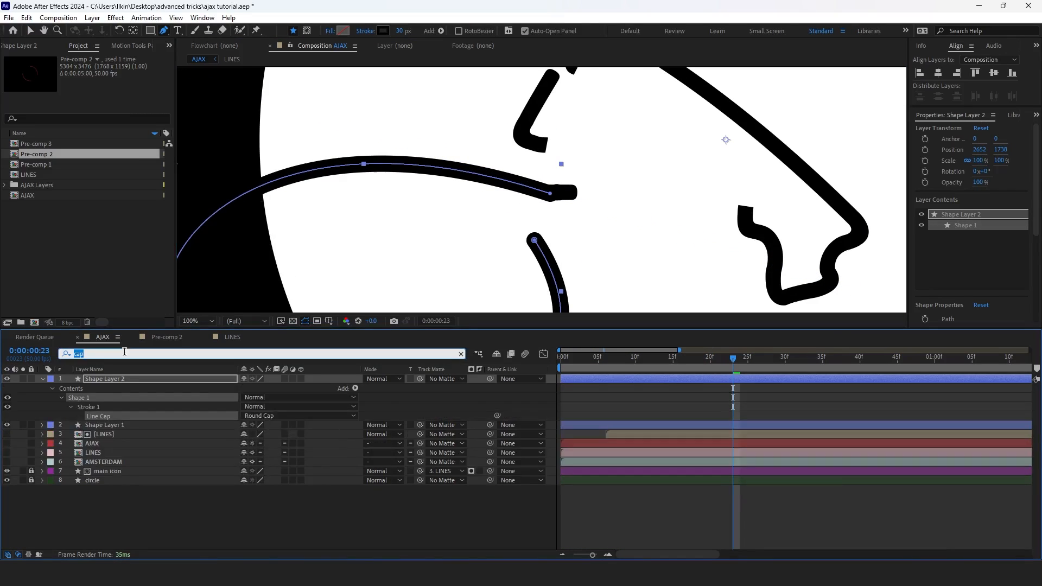
Step: Clear the property search filter and nest the strokes into a duplicated Pre-comp 4
{"action": "left_click", "coordinate": [746, 358]}
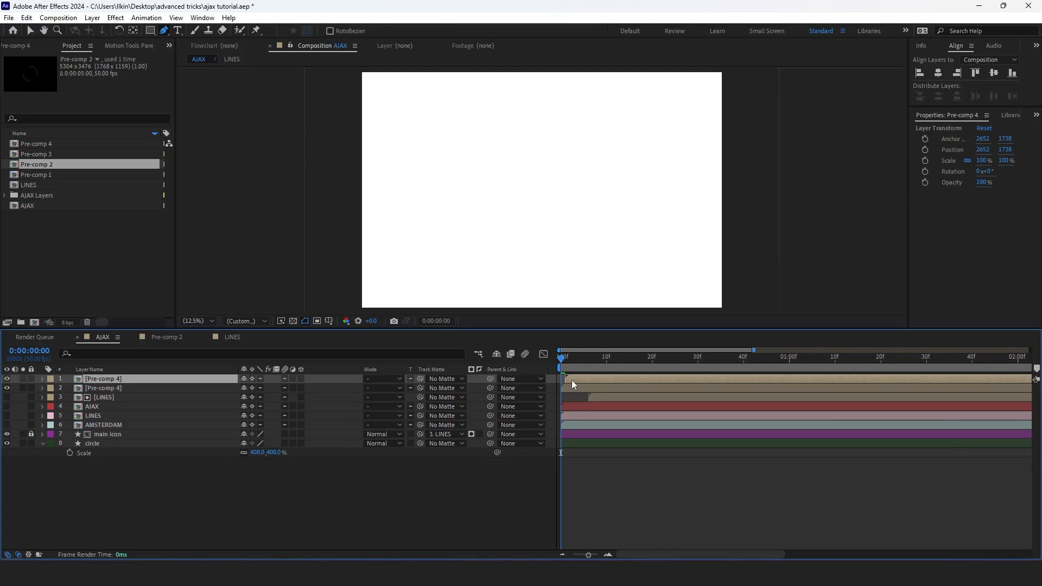
Step: Apply a red Fill effect to the top Pre-comp 4 layer
{"action": "left_click", "coordinate": [202, 17]}
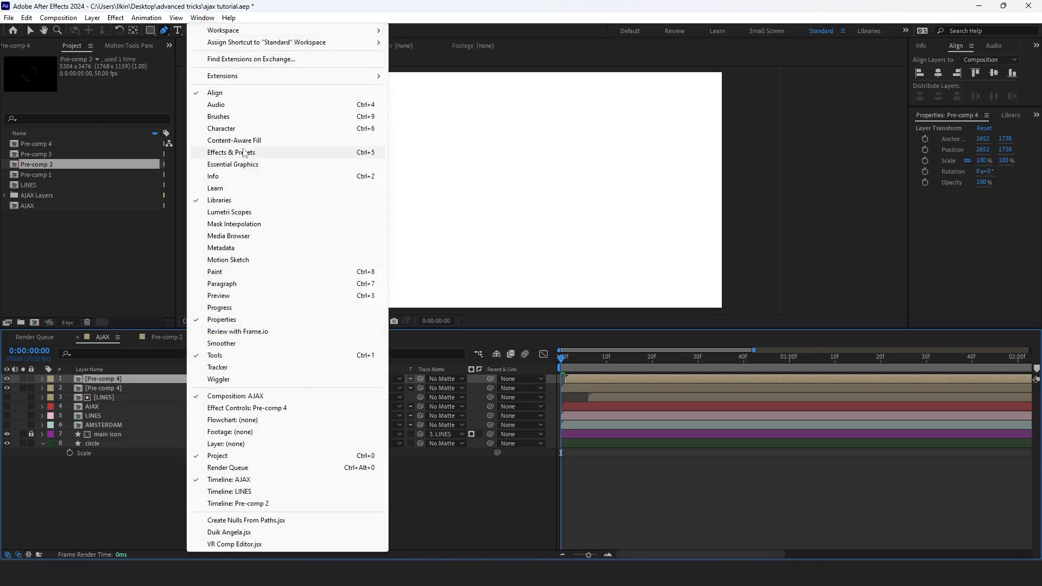
{"action": "left_click", "coordinate": [231, 152]}
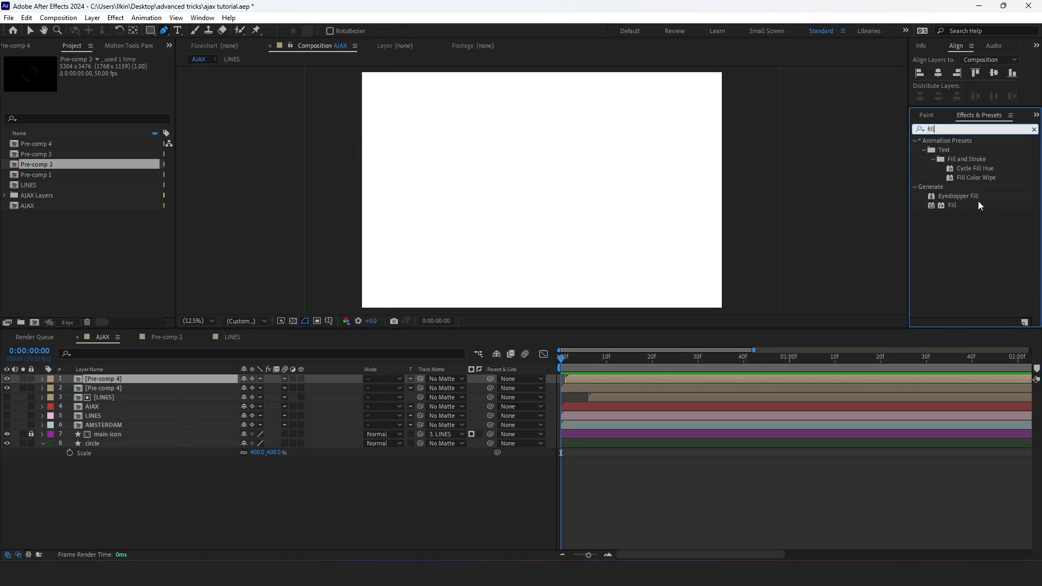
{"action": "double_click", "coordinate": [951, 205]}
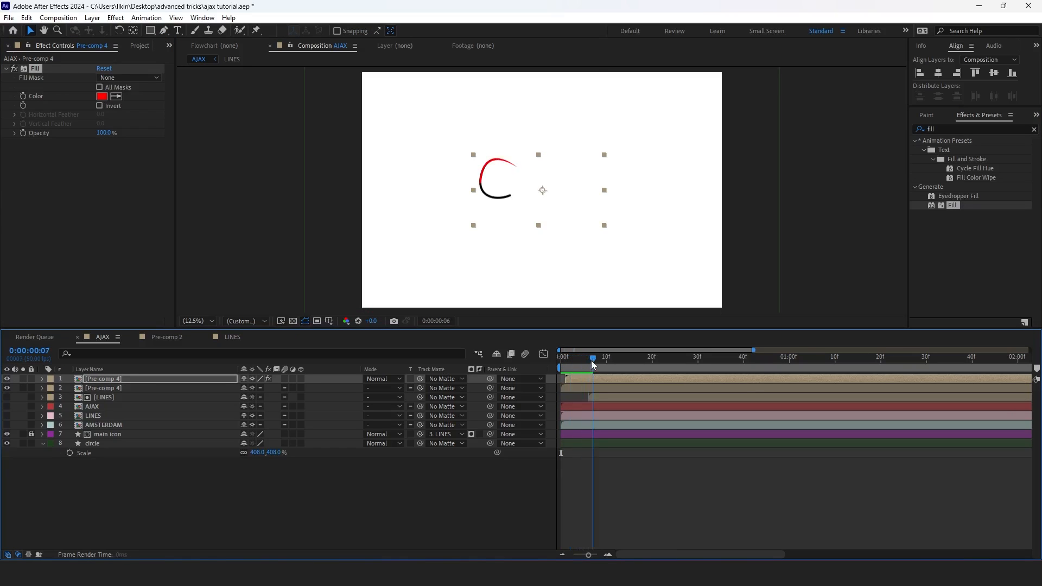
Step: Draw a 150 px stroke along the AMSTERDAM arc, toggling that layer's visibility
{"action": "left_click", "coordinate": [139, 45]}
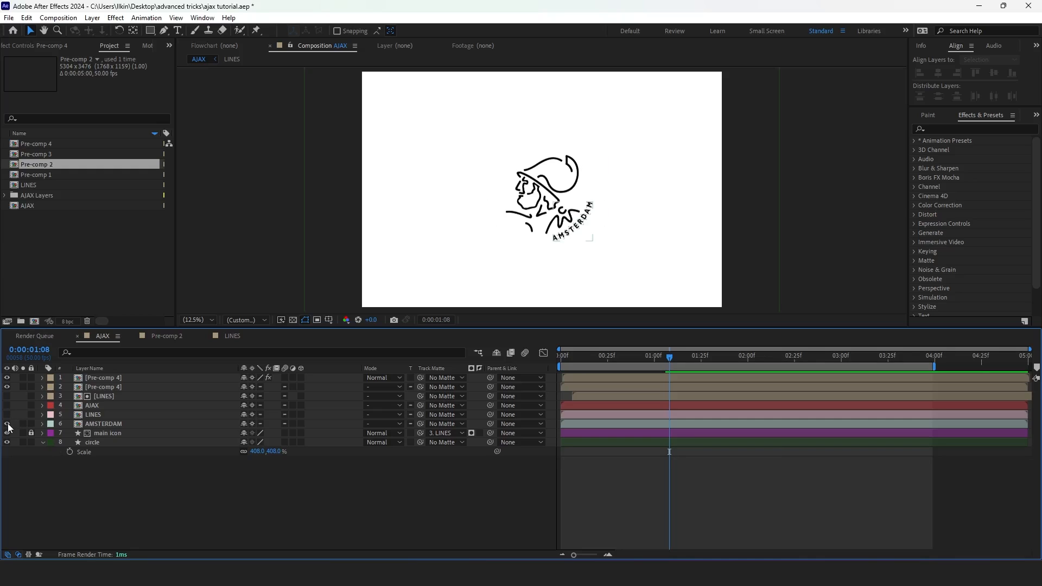
{"action": "left_click", "coordinate": [104, 424]}
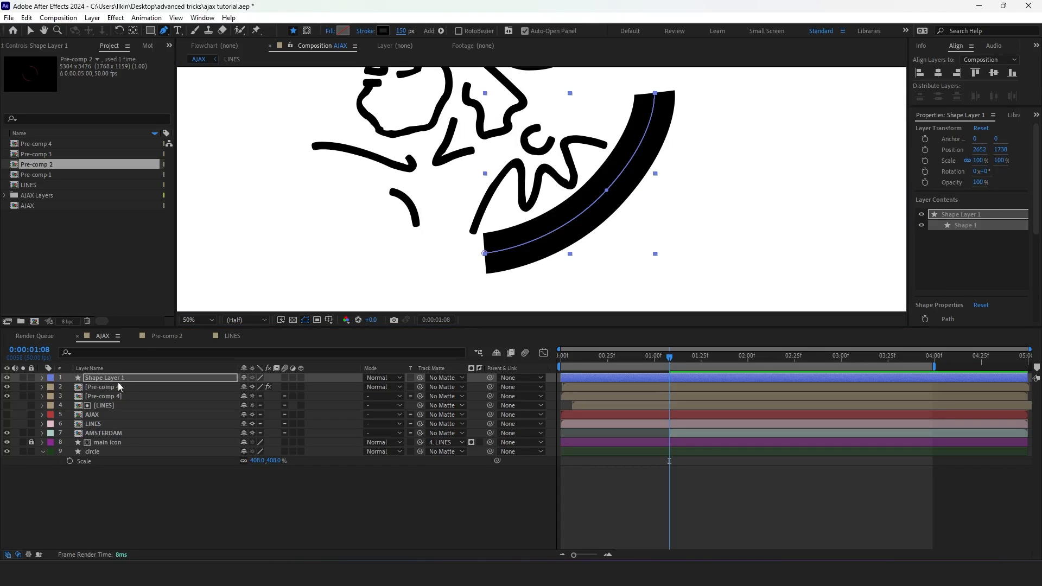
Step: Add Trim Paths to the Shape Layer 1 arc and make it AMSTERDAM's track matte
{"action": "left_click", "coordinate": [41, 378]}
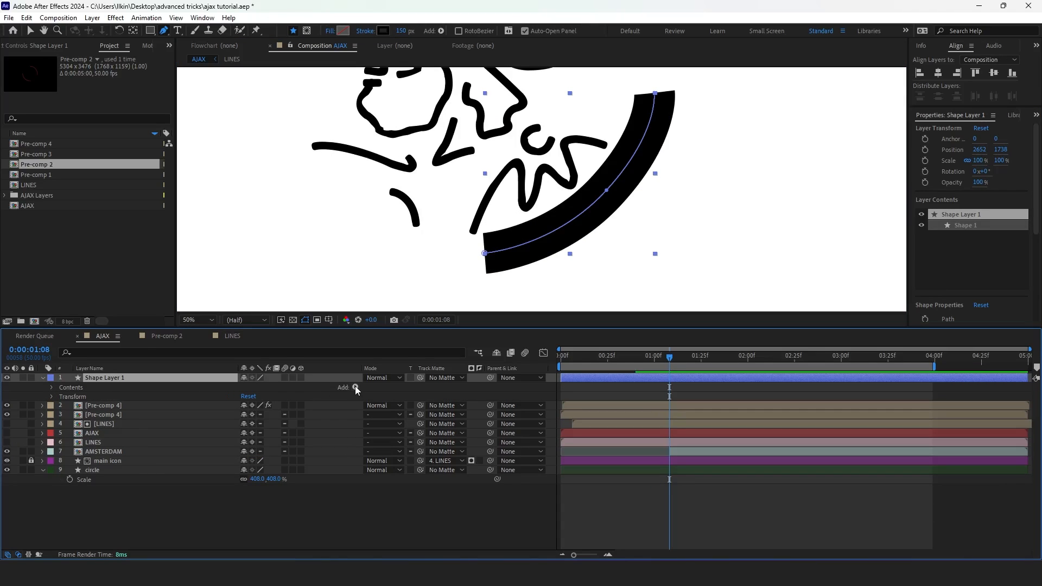
{"action": "left_click", "coordinate": [356, 387]}
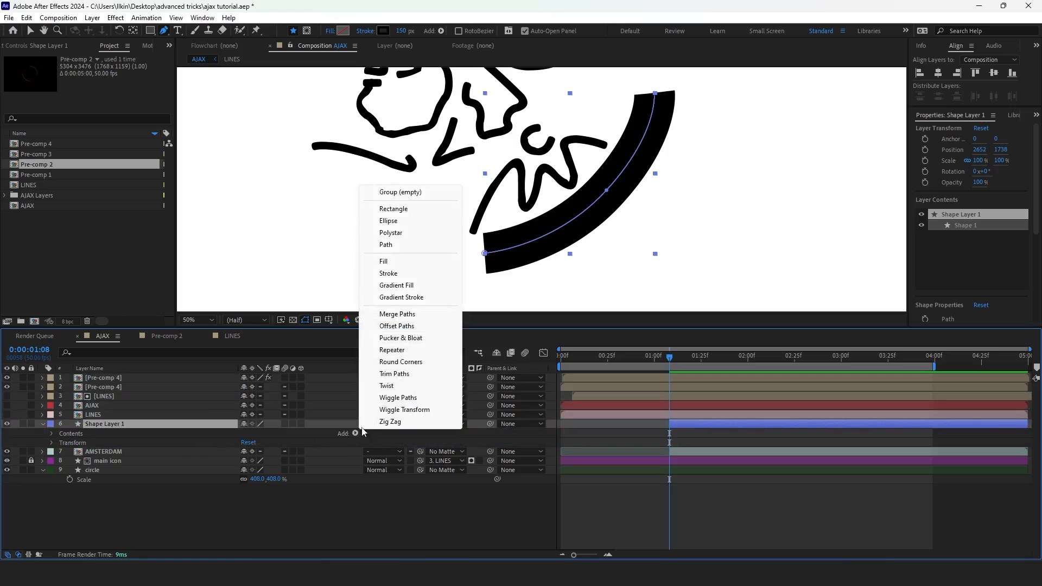
{"action": "left_click", "coordinate": [393, 374]}
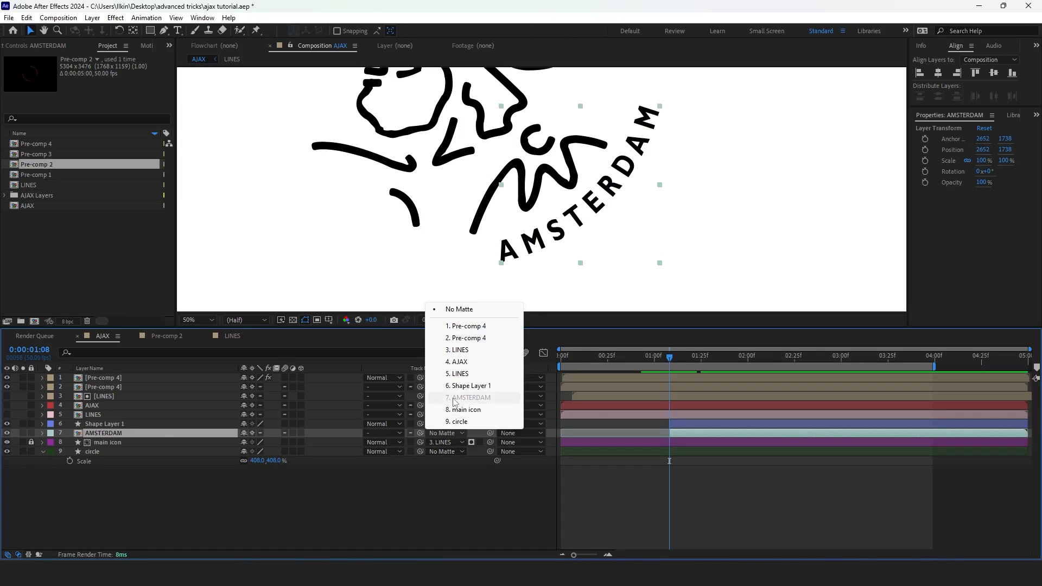
{"action": "left_click", "coordinate": [471, 386]}
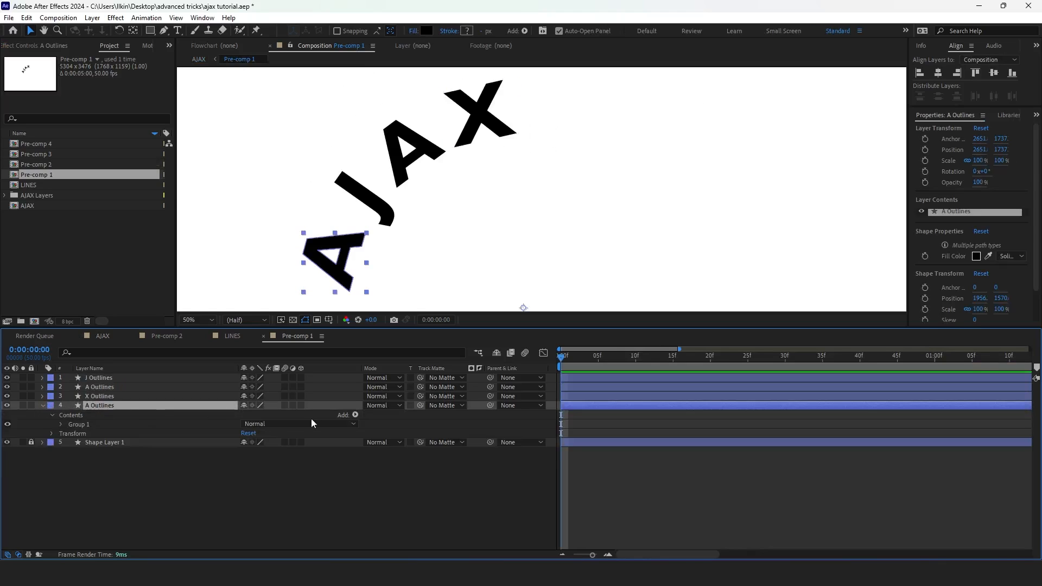
Step: Add Offset Paths to A Outlines, keyframe Amount from -26, and copy those keyframes
{"action": "left_click", "coordinate": [354, 414]}
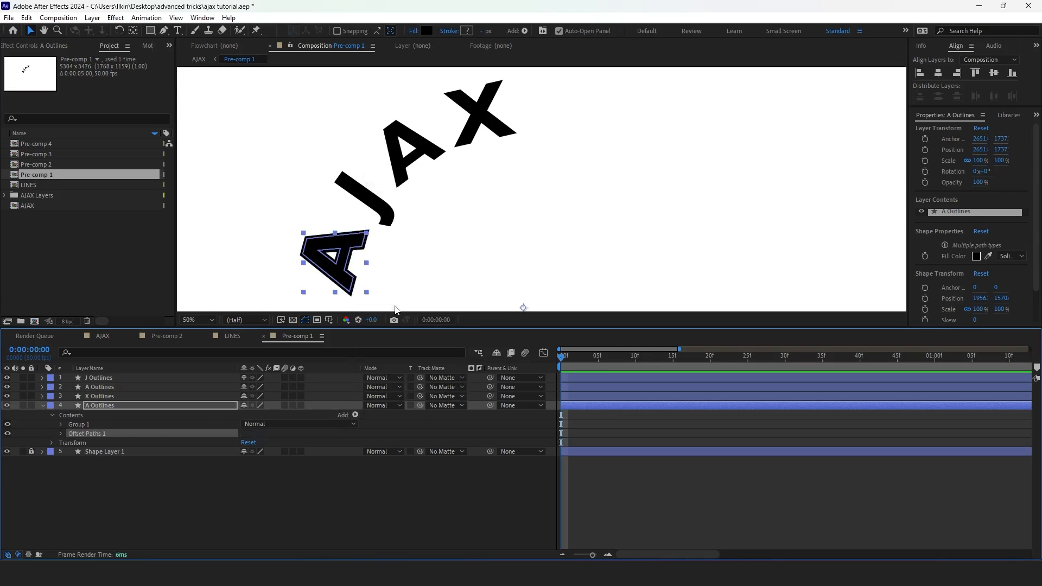
{"action": "left_click", "coordinate": [61, 433]}
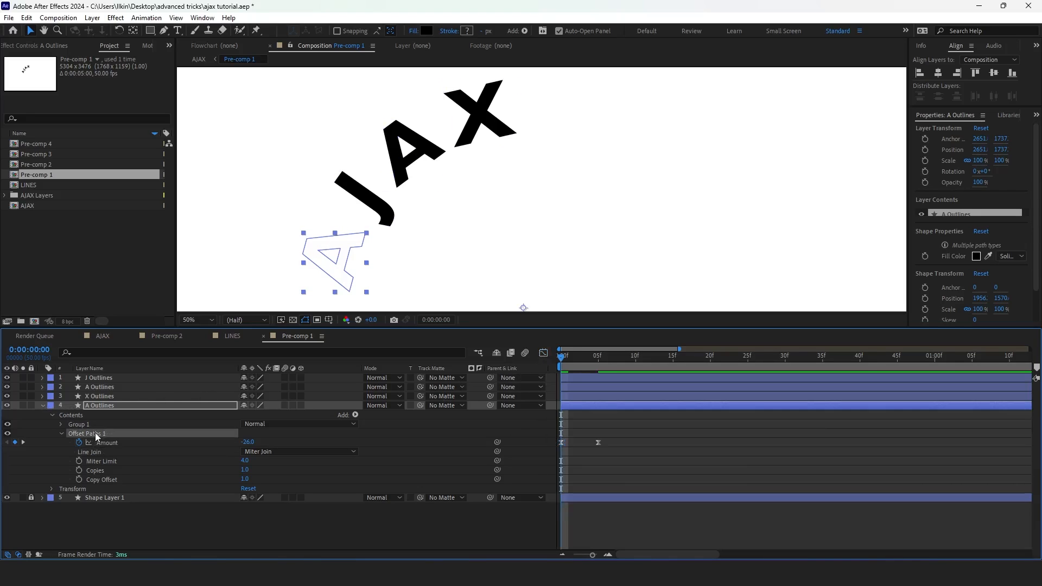
{"action": "left_click", "coordinate": [99, 396]}
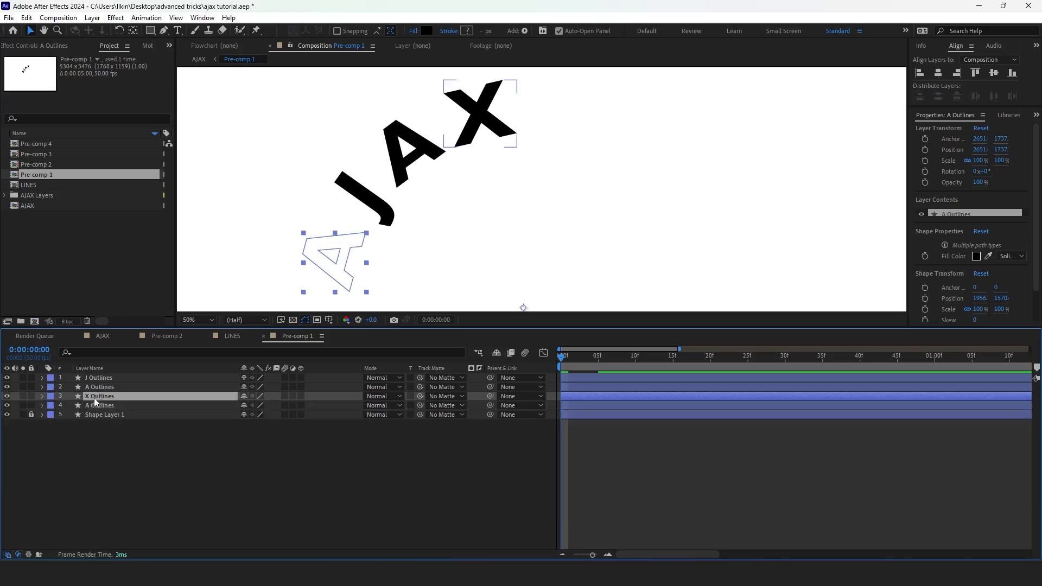
{"action": "type", "text": "conte"}
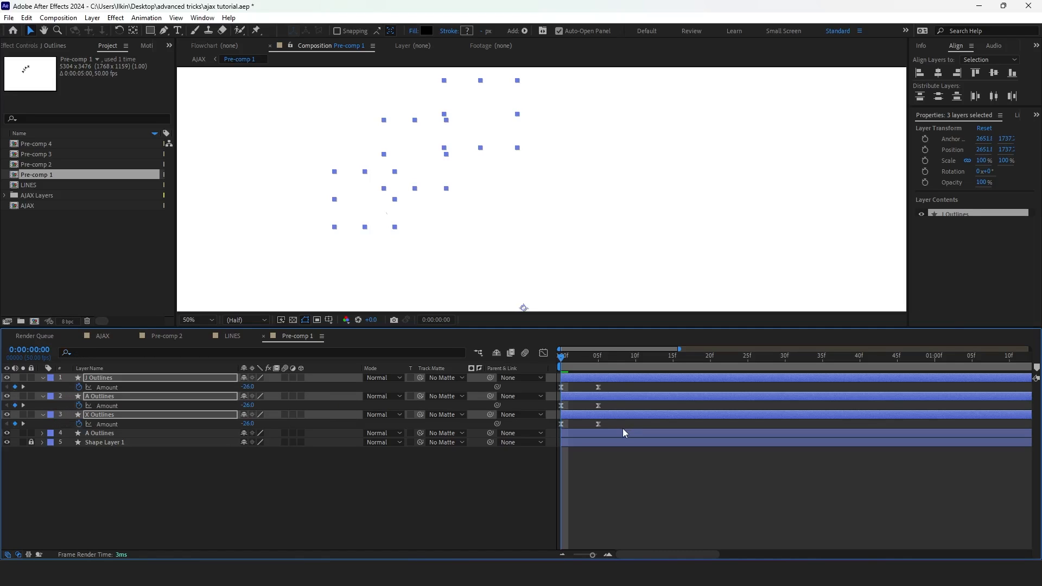
Step: Select the X and J Outlines layers and shift their start times later
{"action": "left_click", "coordinate": [122, 449]}
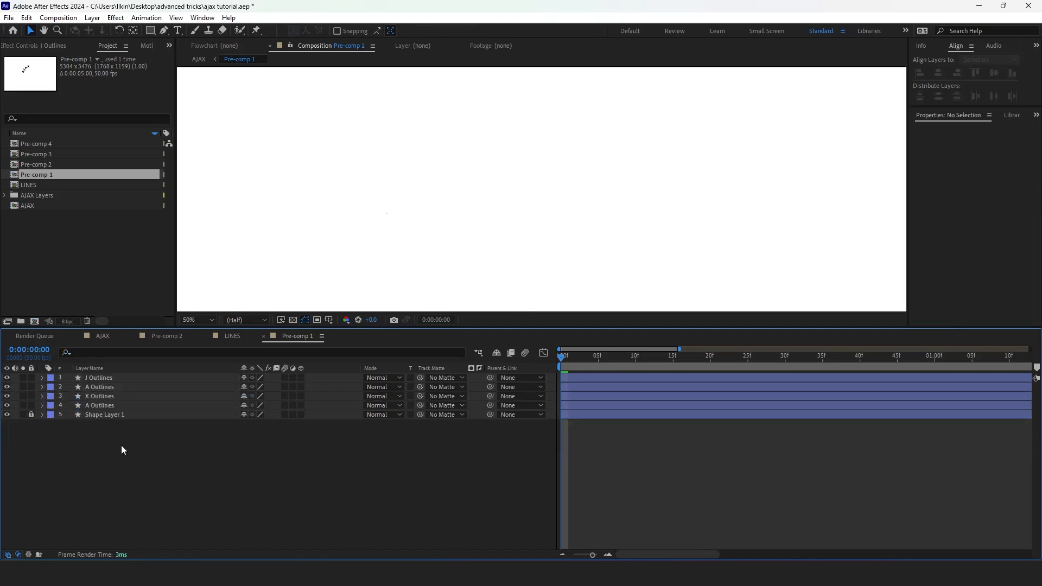
{"action": "left_click", "coordinate": [100, 396]}
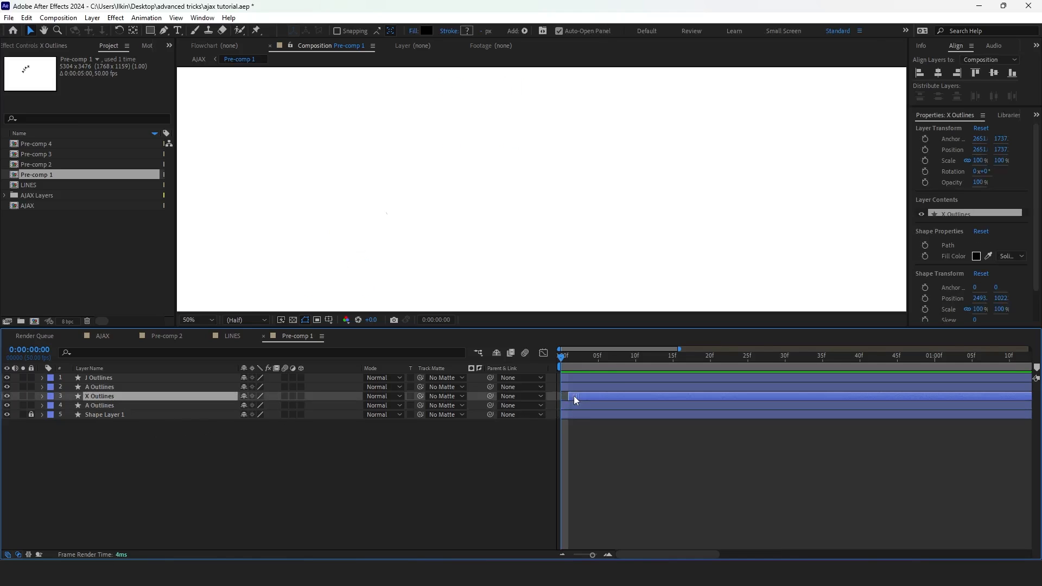
{"action": "left_click", "coordinate": [99, 378]}
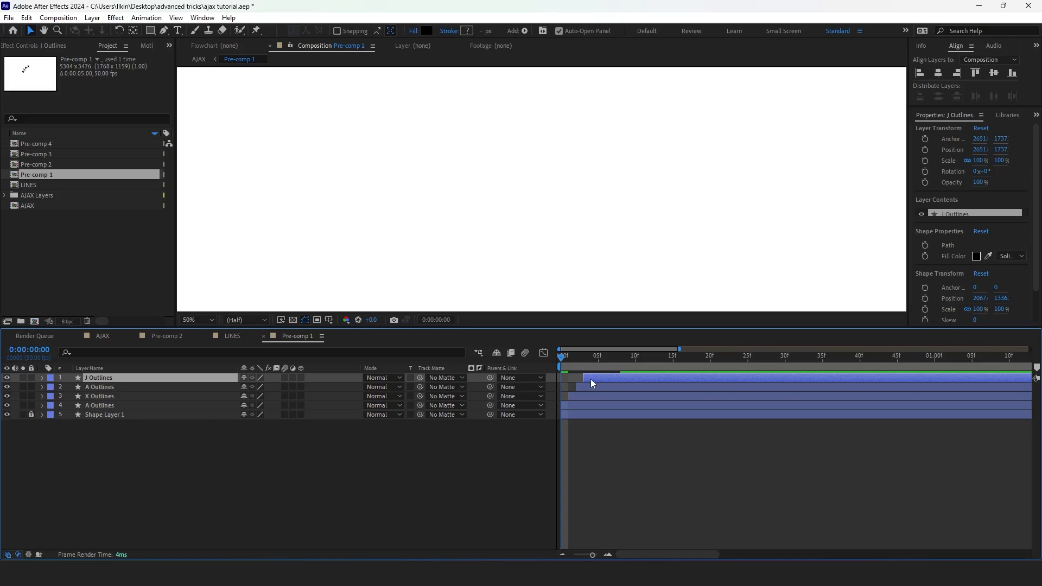
{"action": "left_click", "coordinate": [103, 335]}
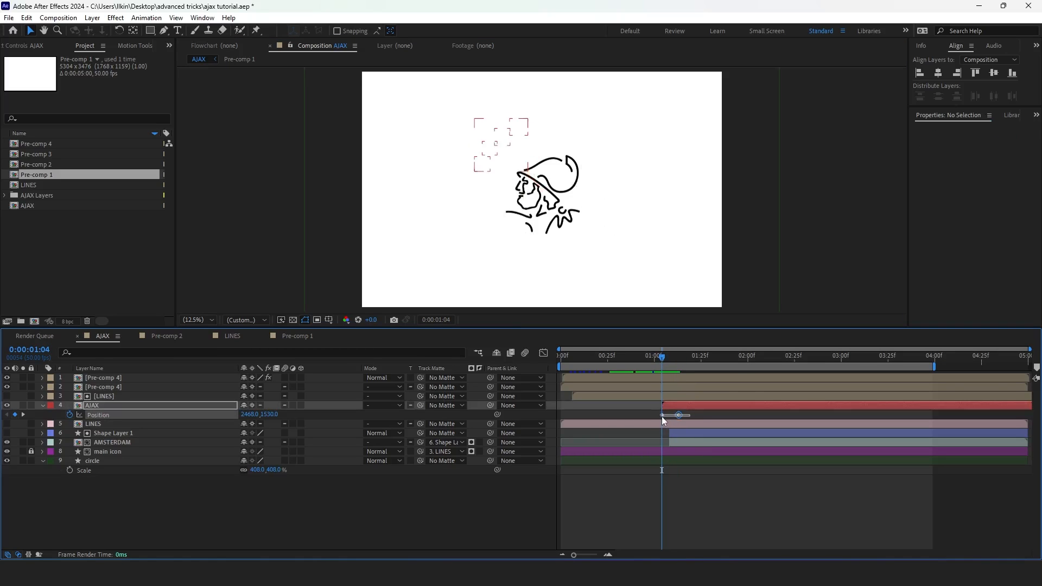
Step: Keyframe the AJAX layer's Position from an offset start to its final place
{"action": "left_click", "coordinate": [543, 353]}
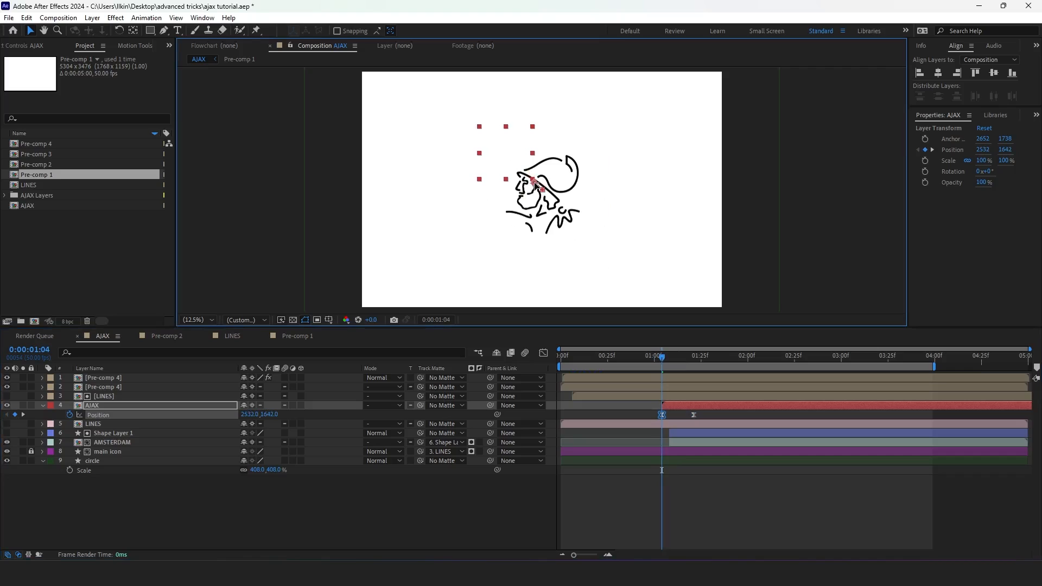
{"action": "left_click", "coordinate": [681, 356]}
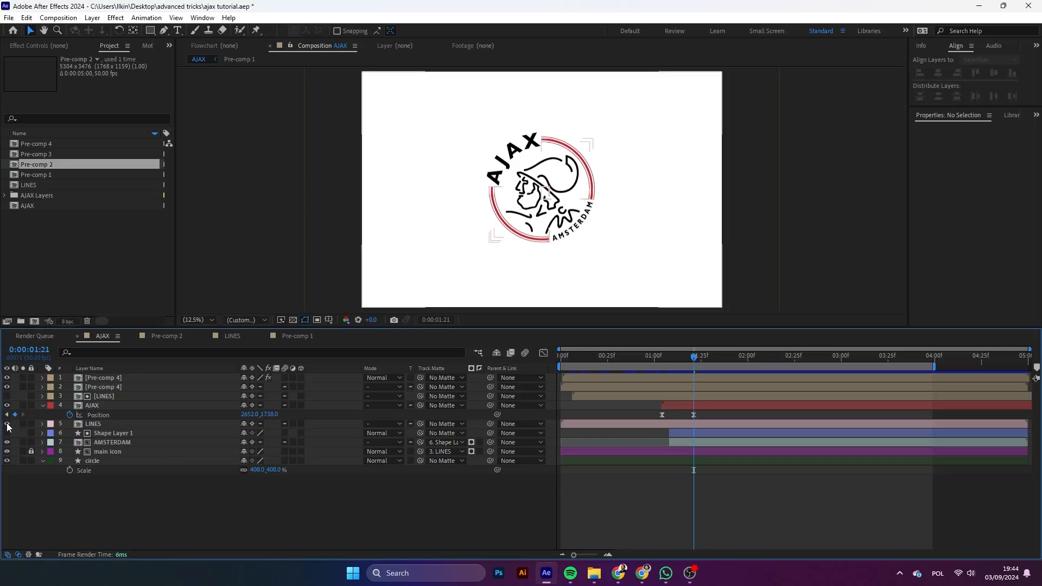
Step: Draw a red 50 px stroked ellipse and keyframe its Trim Paths Start and End
{"action": "left_click", "coordinate": [93, 424]}
{"action": "type", "text": "leng"}
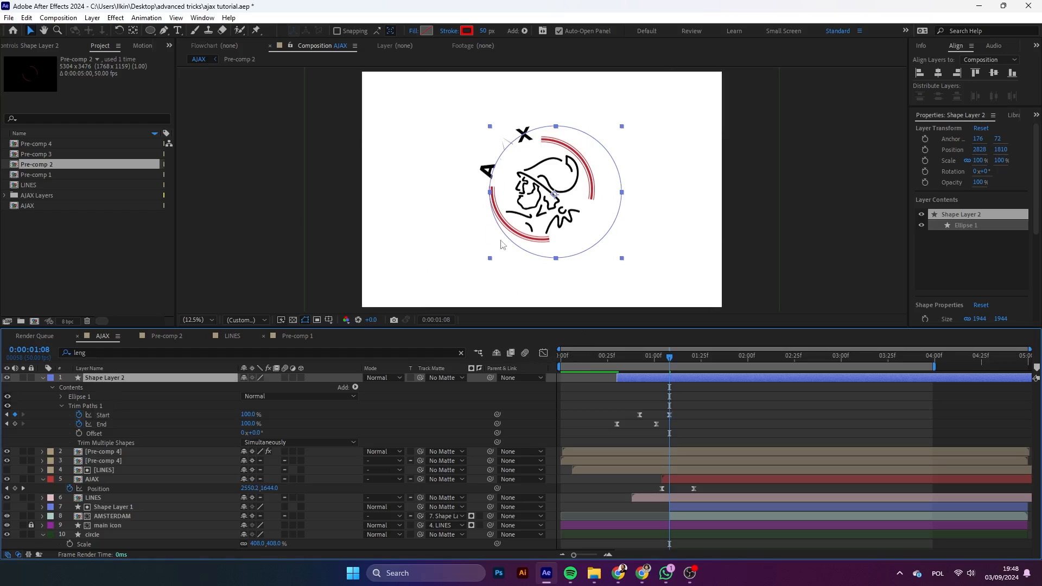
Step: Keyframe Shape Layer 2's Rotation from -40° to 0°
{"action": "left_click", "coordinate": [603, 355]}
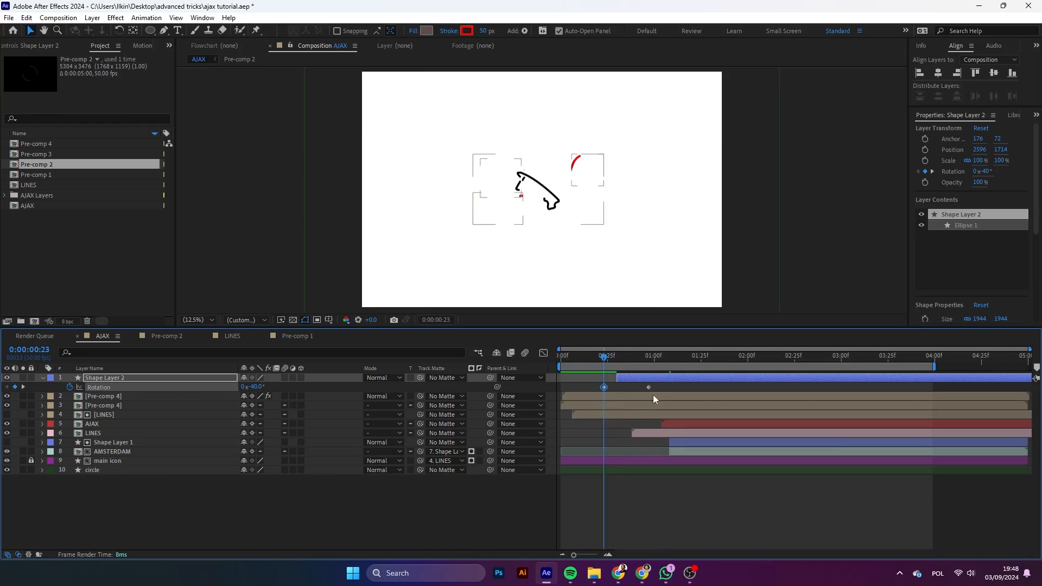